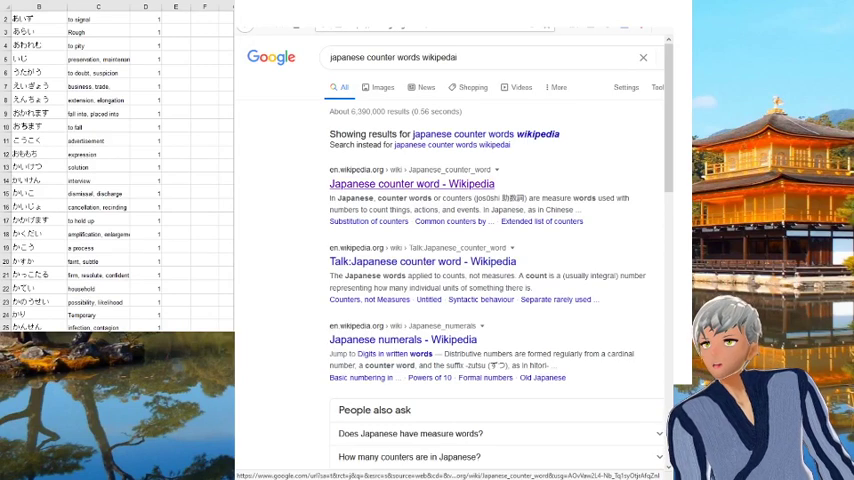
Open the 'Japanese counter word' Wikipedia article and scroll to the 'Common counters by category' table.
left_click(411, 184)
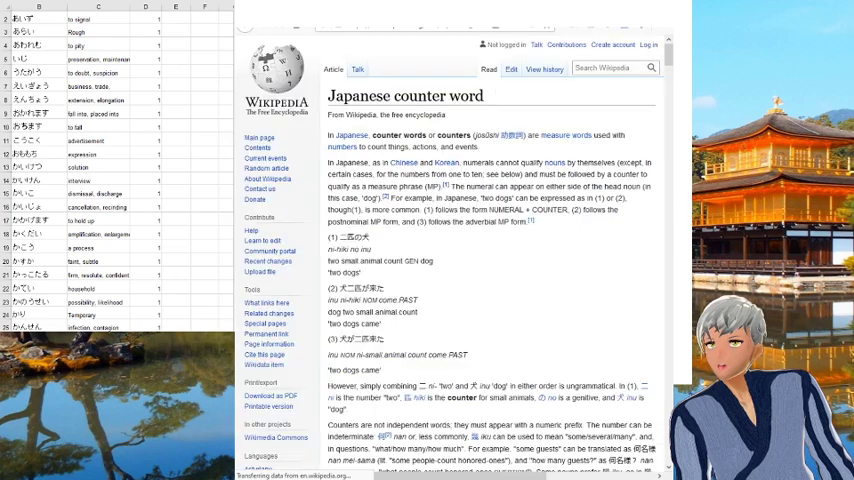
scroll("down", 3)
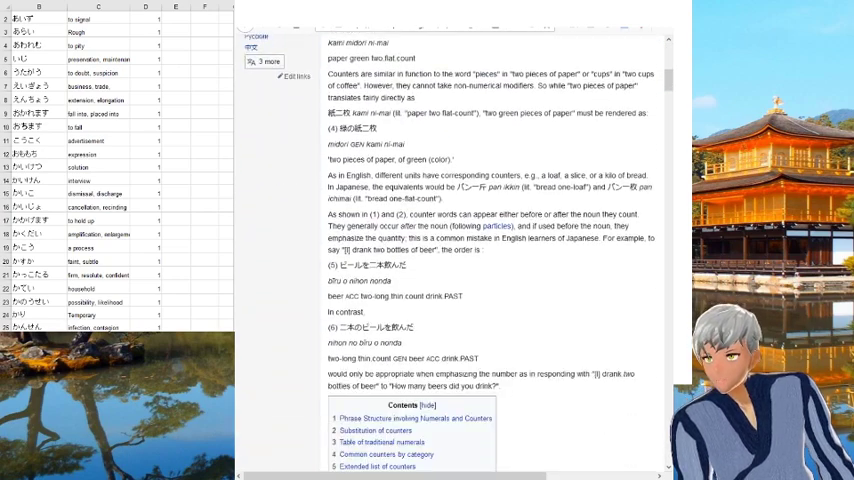
scroll("down", 3)
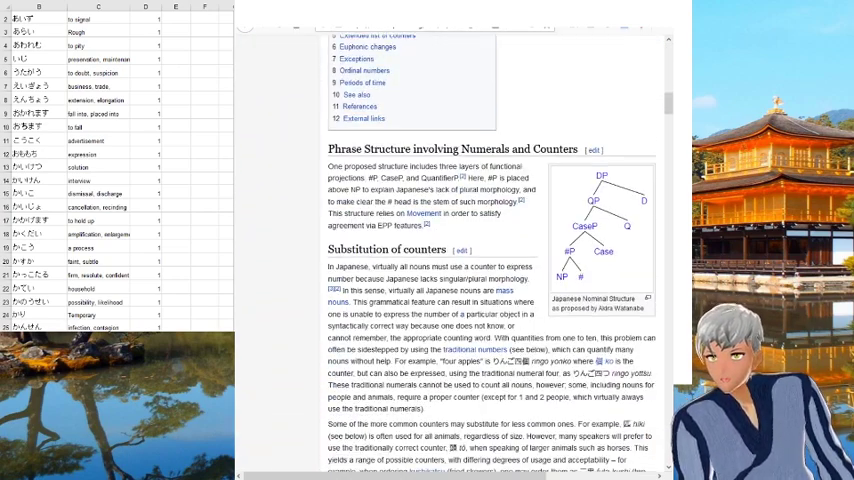
scroll("down", 3)
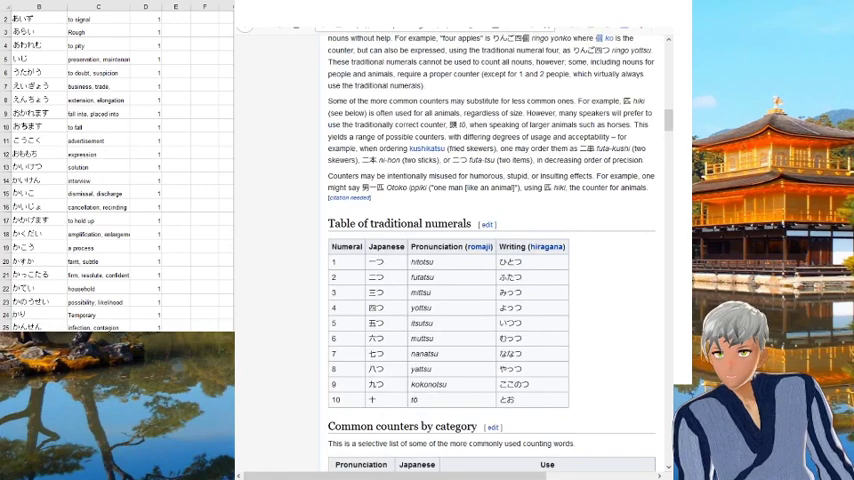
scroll("down", 3)
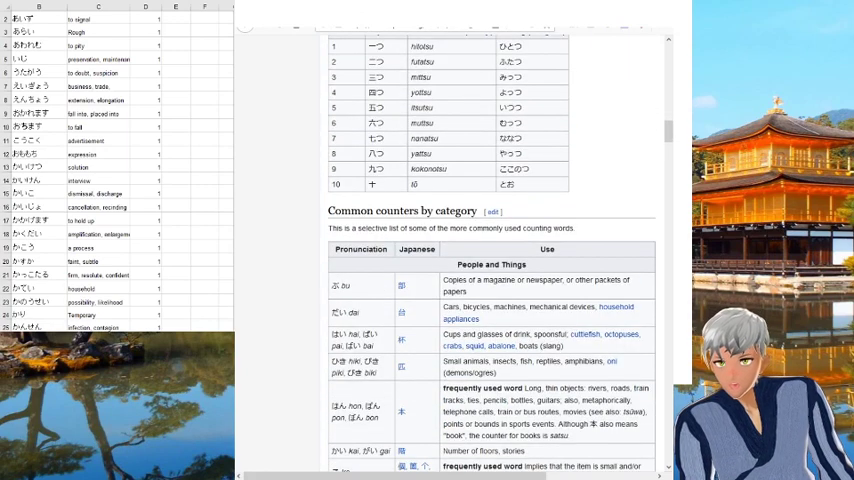
scroll("down", 3)
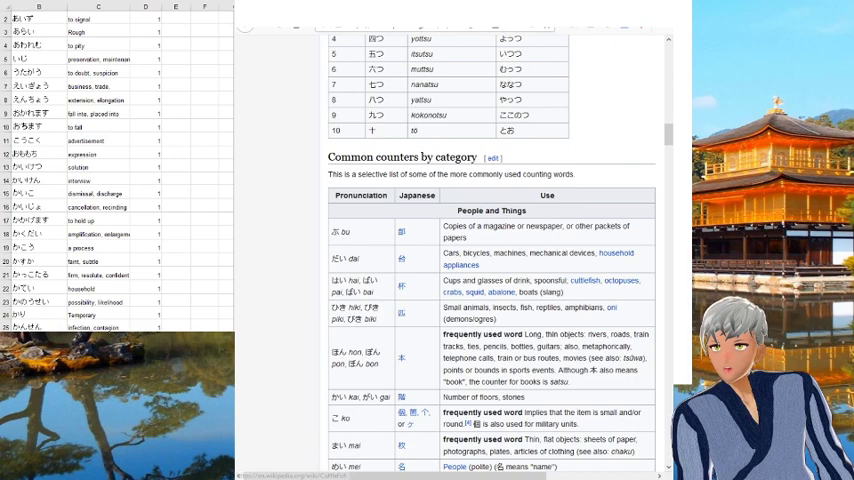
scroll("down", 3)
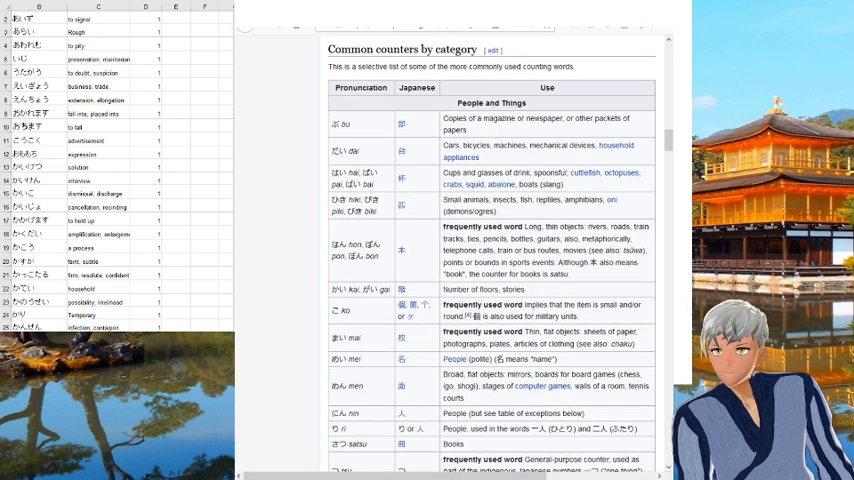
scroll("down", 3)
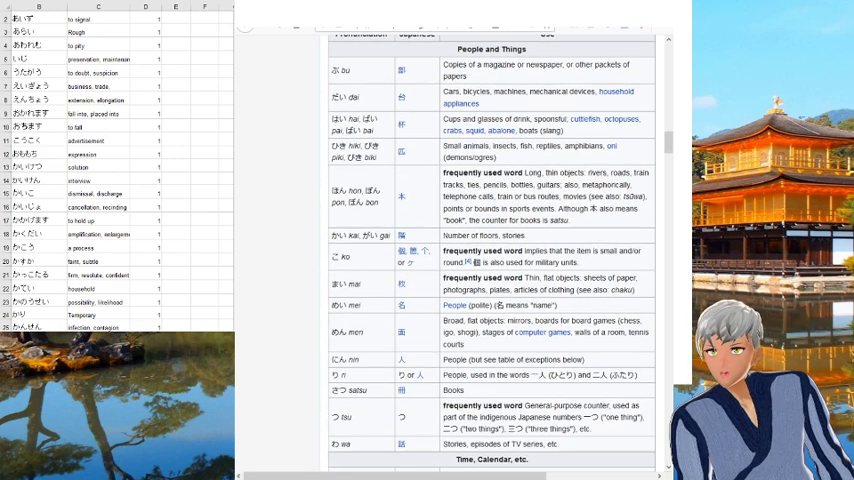
scroll("up", 3)
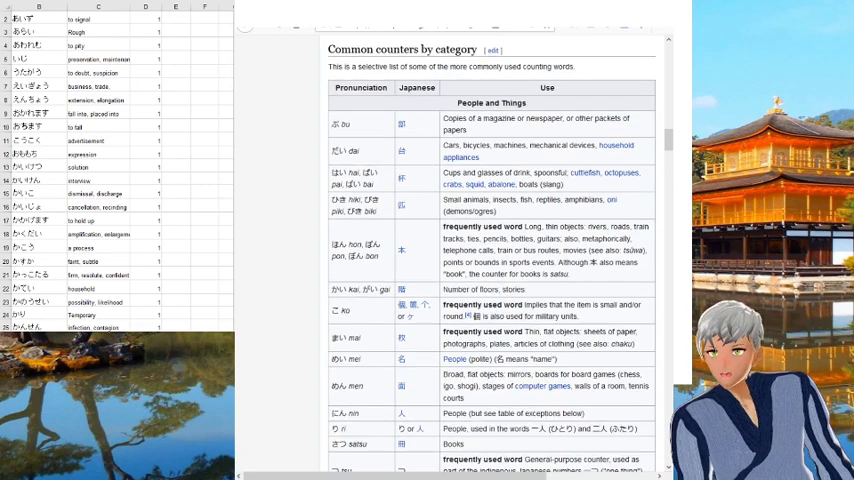
scroll("down", 3)
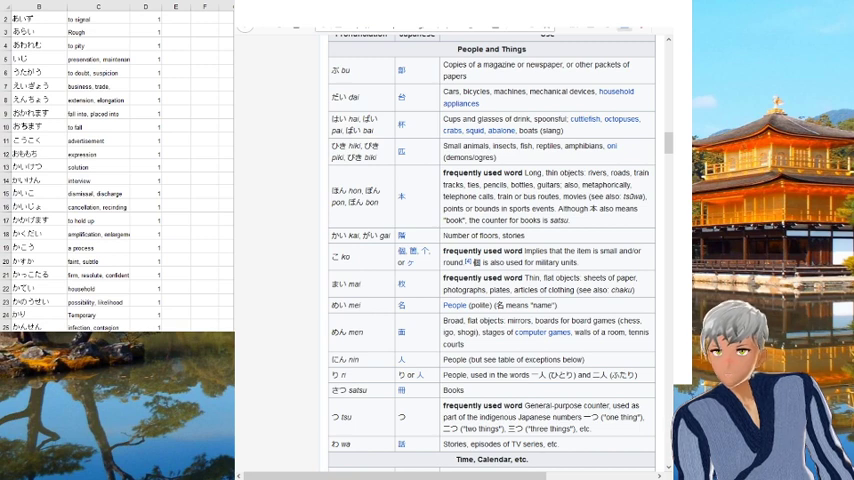
Select the 個 (ko) entry's text in the People and Things counters table.
double_click(540, 256)
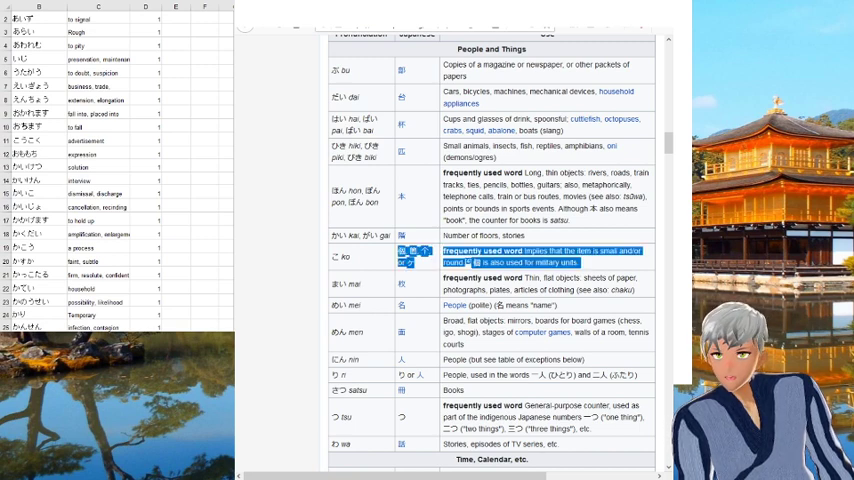
scroll("up", 3)
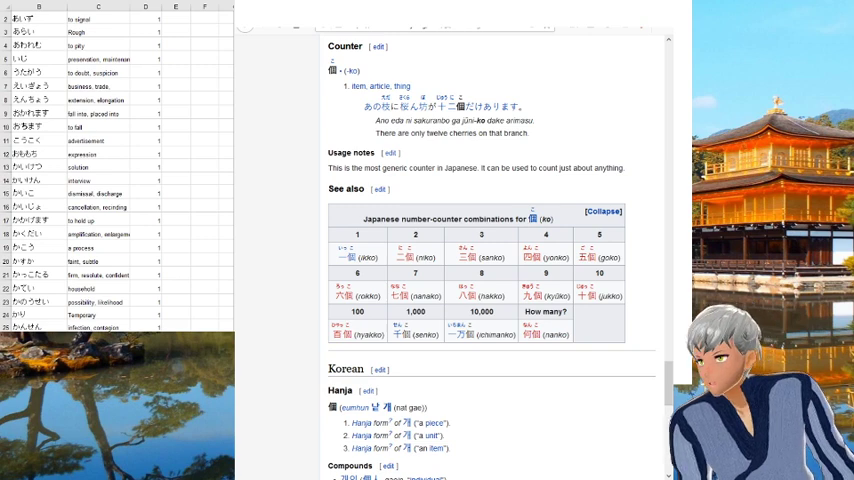
Select rokko, the reading for six items, in Wiktionary's 個 number-counter table.
double_click(365, 296)
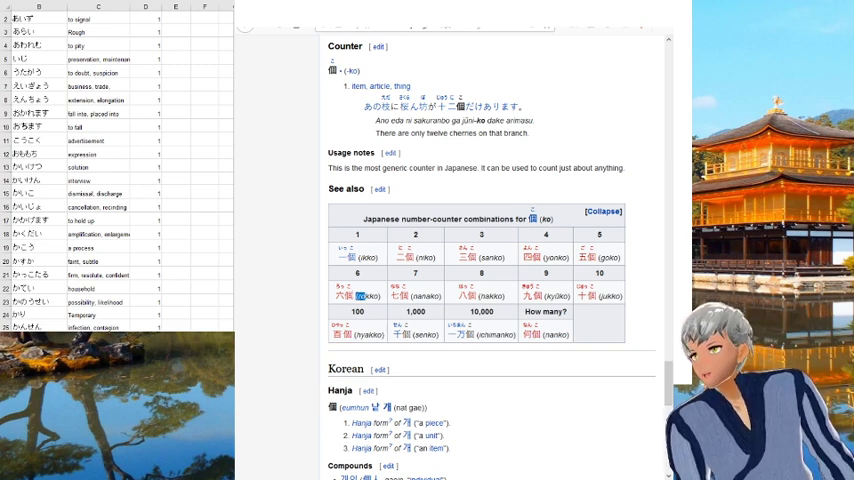